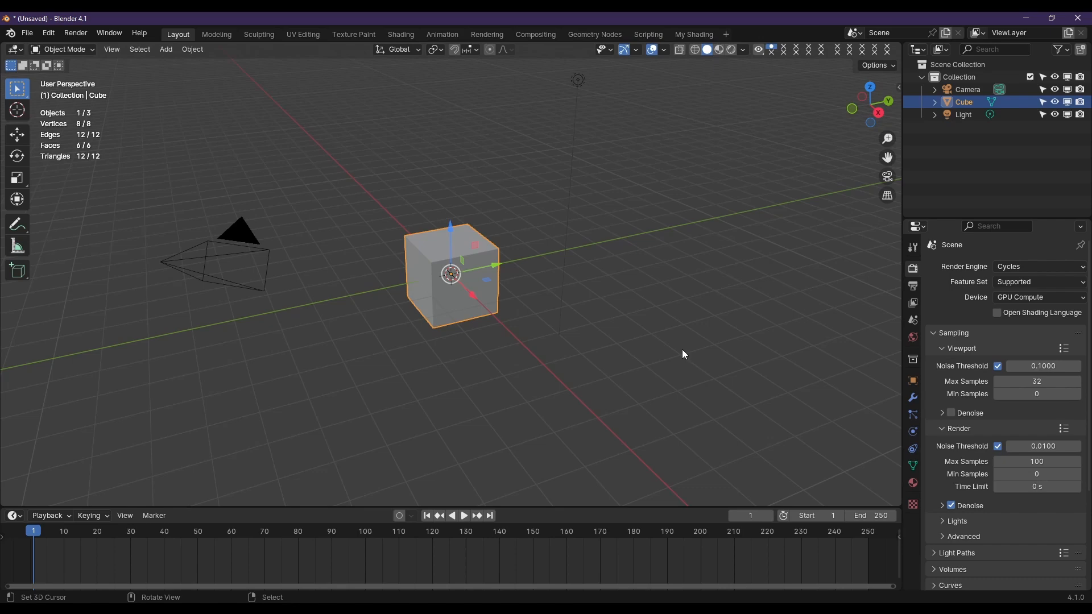
mouse_move(439, 353)
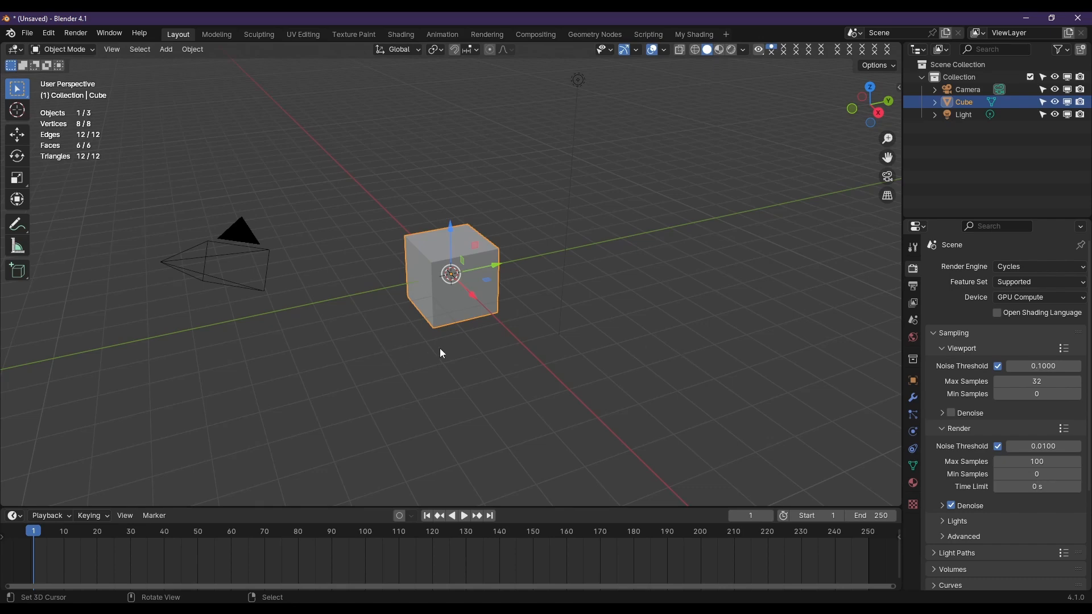
mouse_move(443, 344)
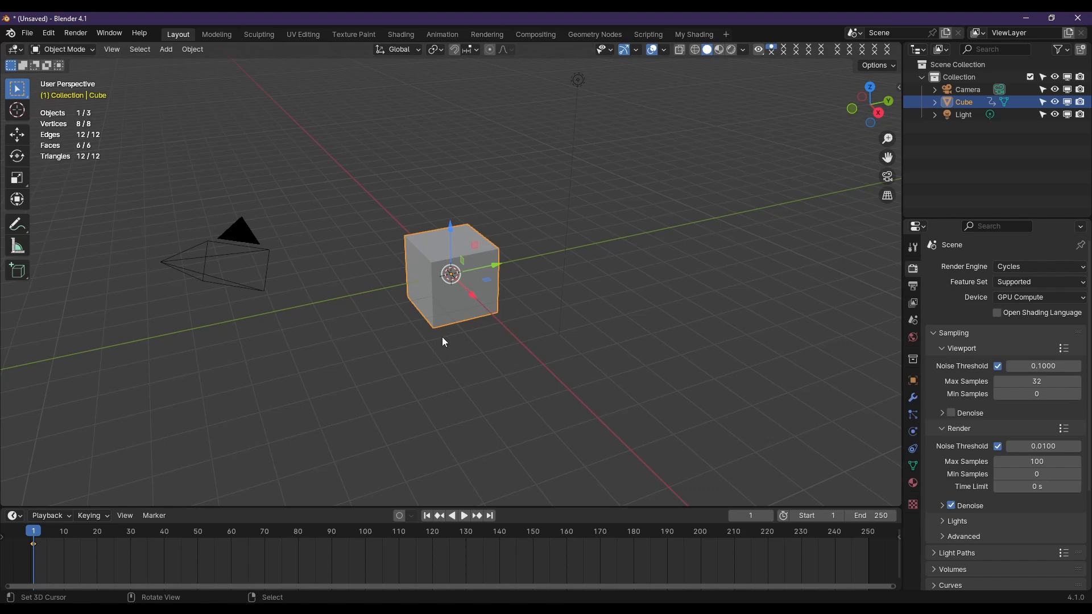
mouse_move(442, 340)
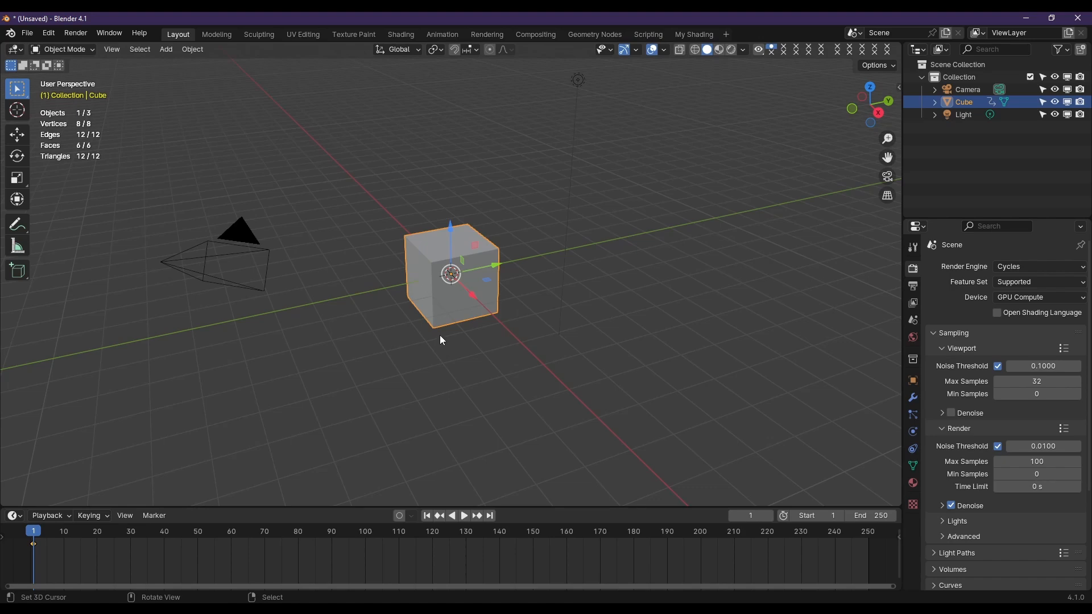
mouse_move(145, 63)
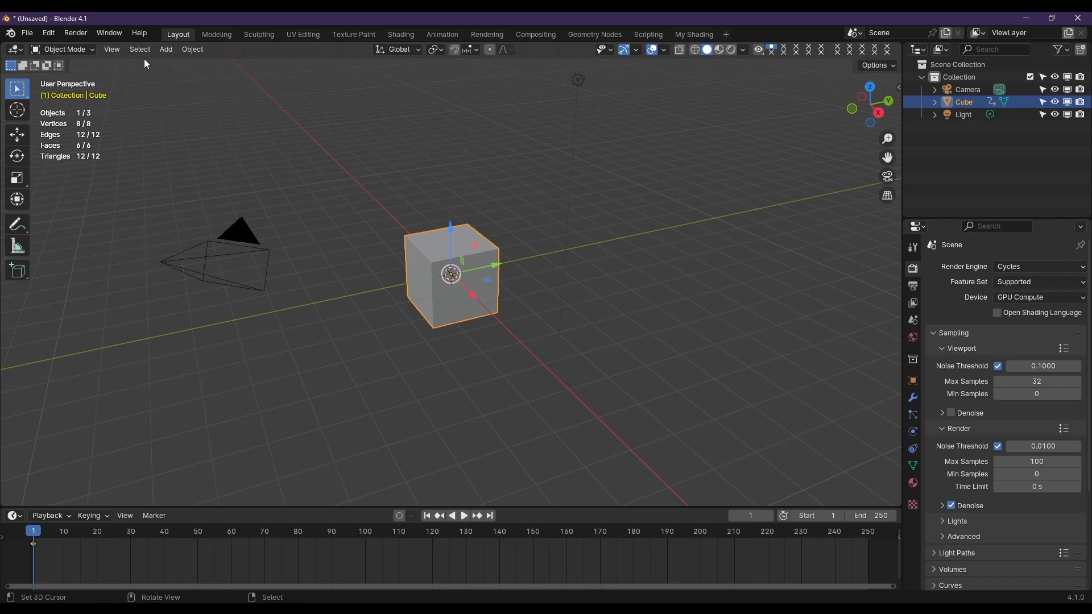
Step: Bring up the Preferences window from the Edit menu
click(48, 33)
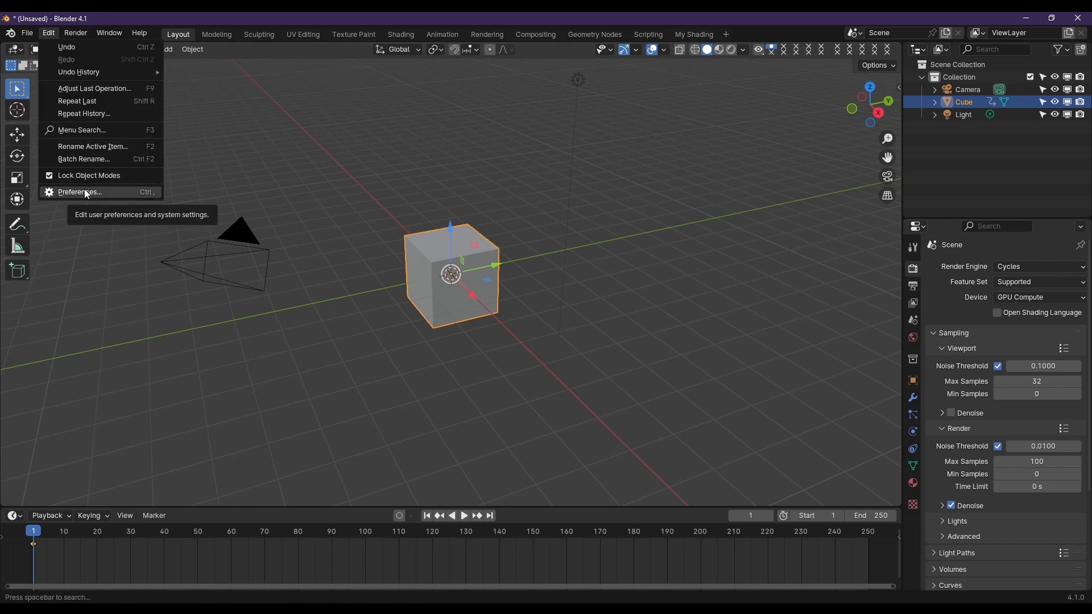
click(80, 193)
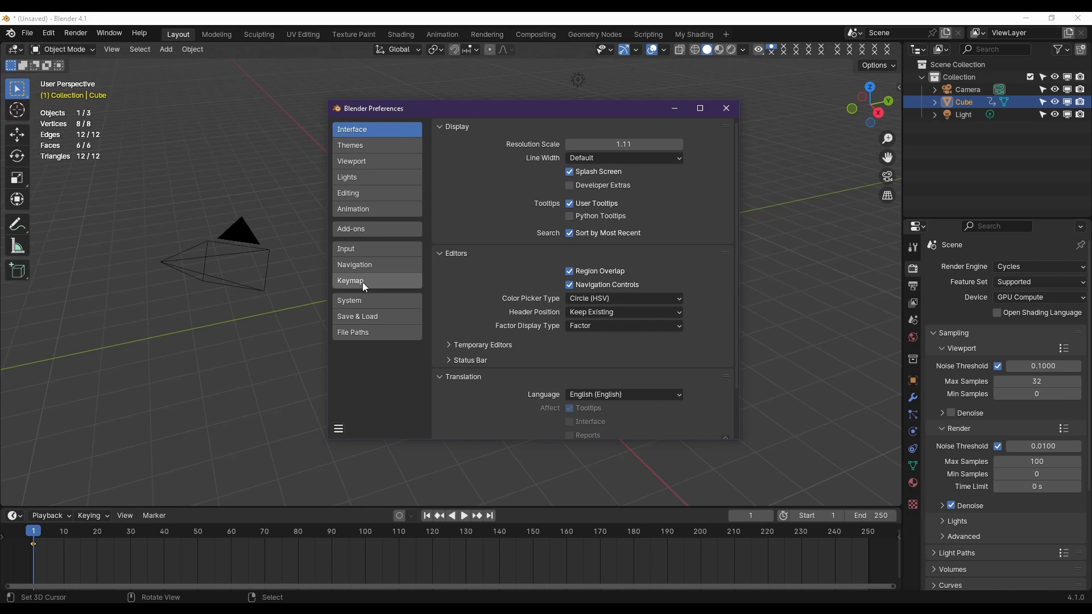
Step: Filter the Keymap section by 'Insert' and expand the Object Mode Insert Keyframe Menu entry
click(351, 281)
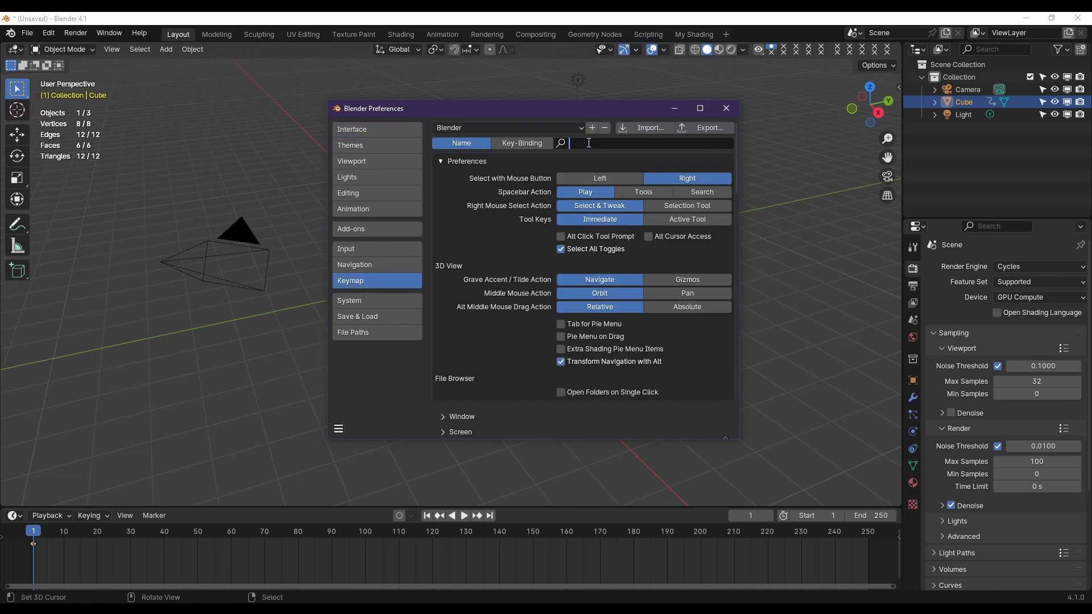
text(Insert keyframe)
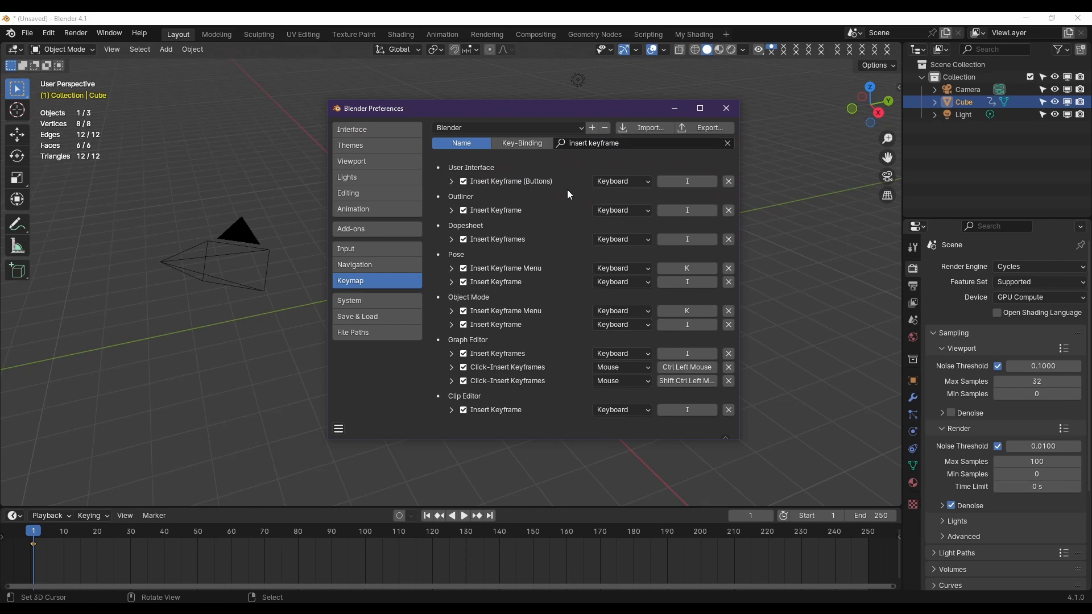
mouse_move(470, 303)
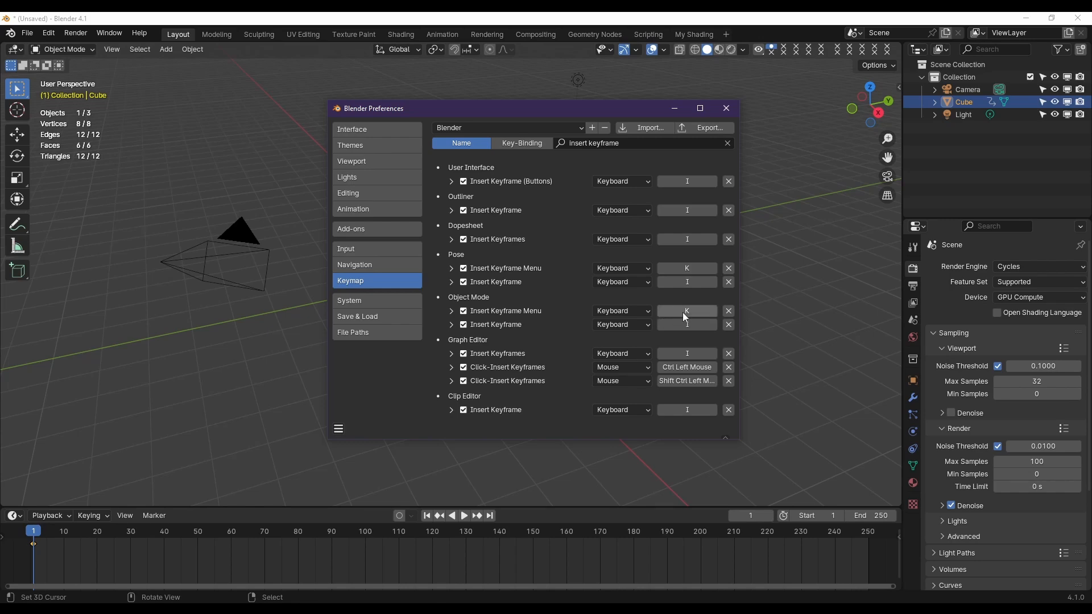
mouse_move(666, 340)
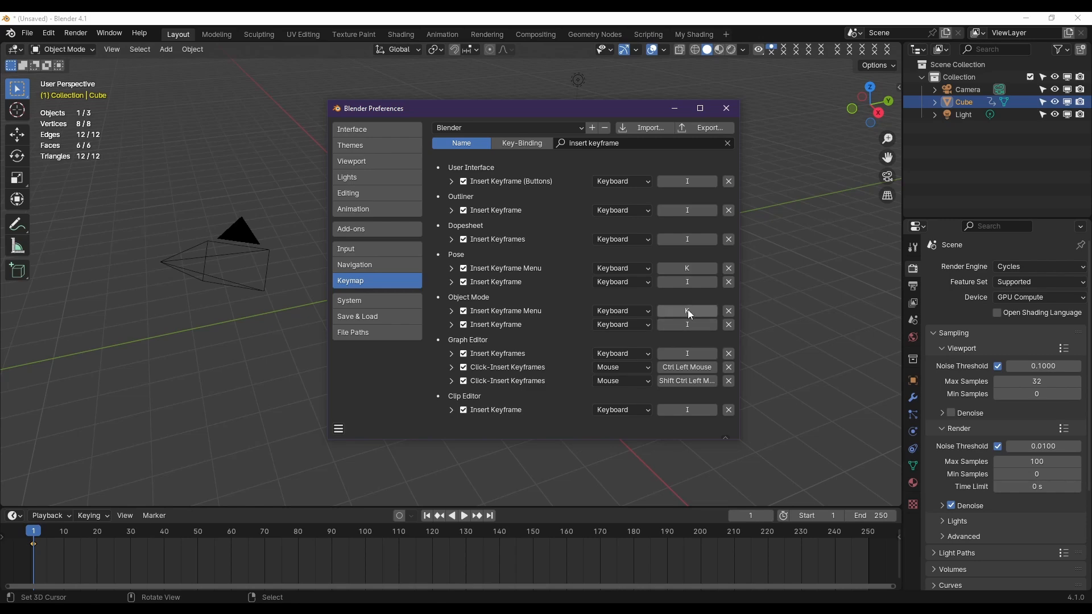
click(452, 314)
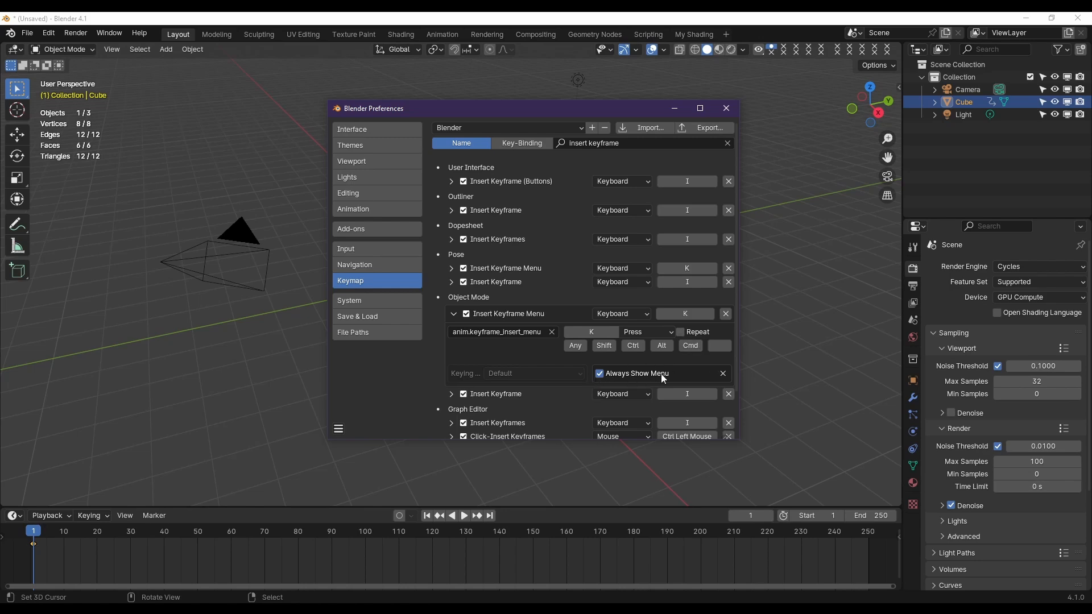
click(453, 314)
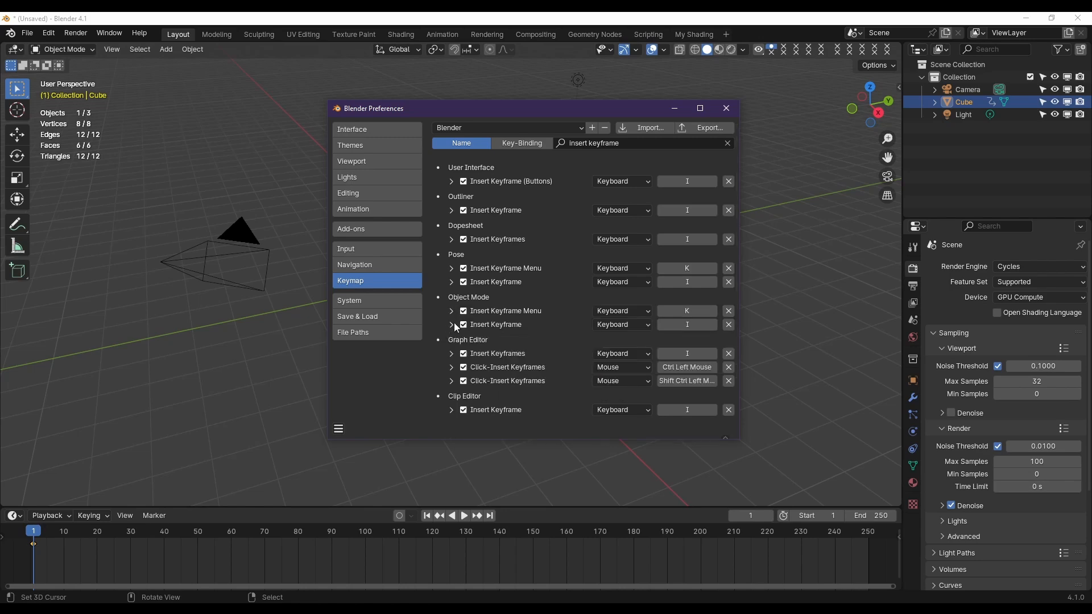
click(452, 328)
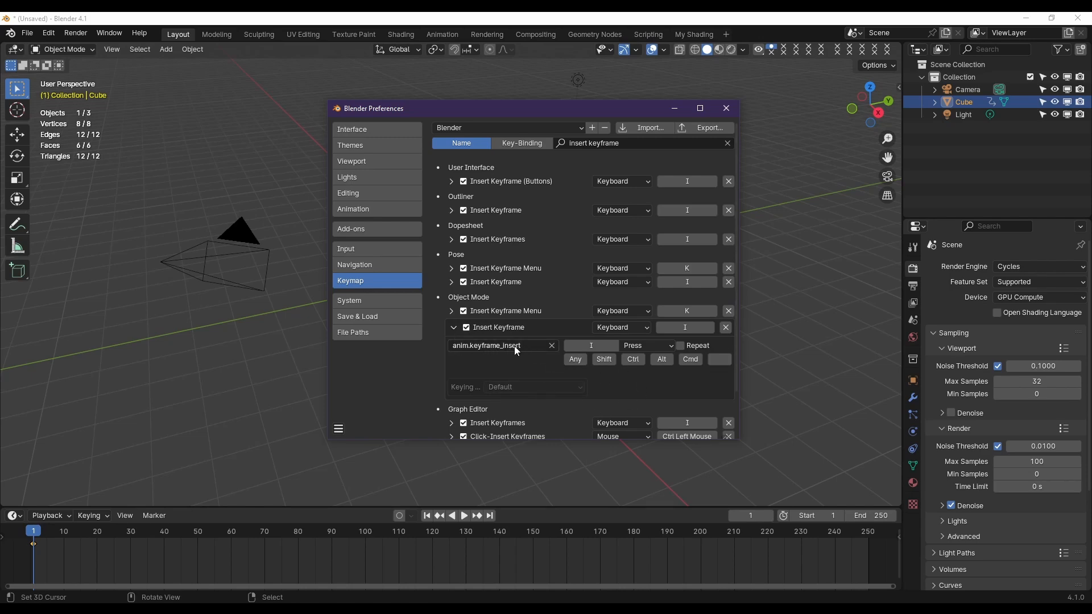
Step: Set the Object Mode entry to anim.keyframe_insert_menu with Always Show Menu, then invoke it with I in the viewport
click(503, 346)
text(_menu)
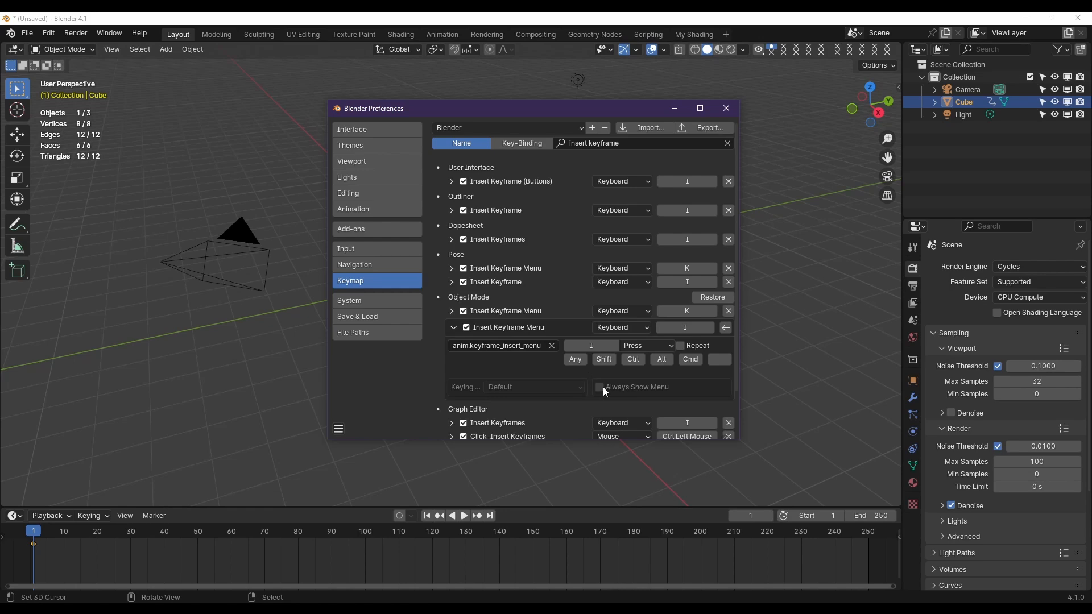
click(597, 387)
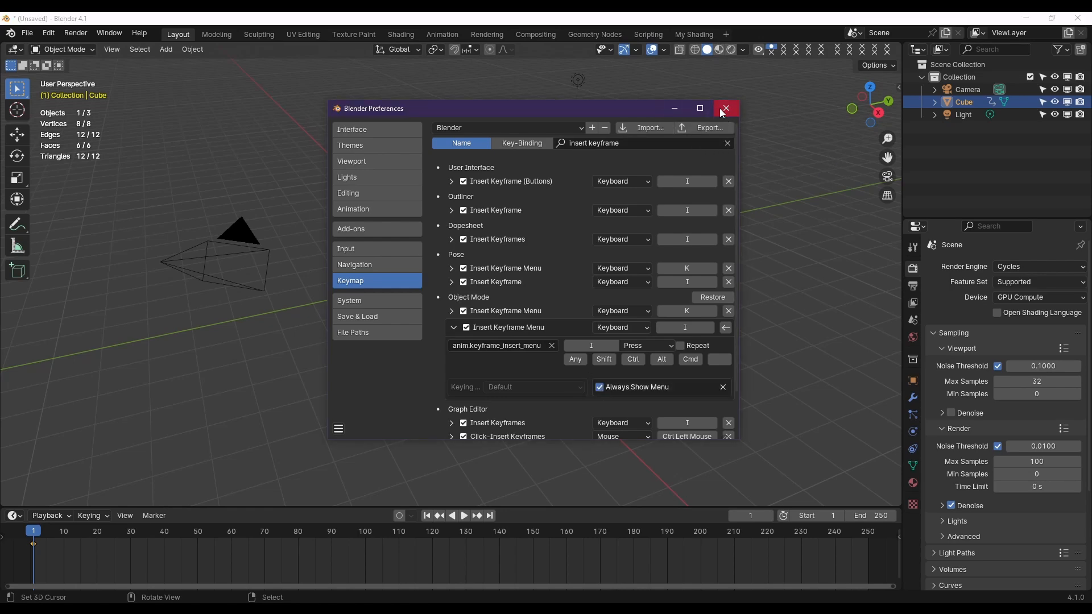
click(725, 109)
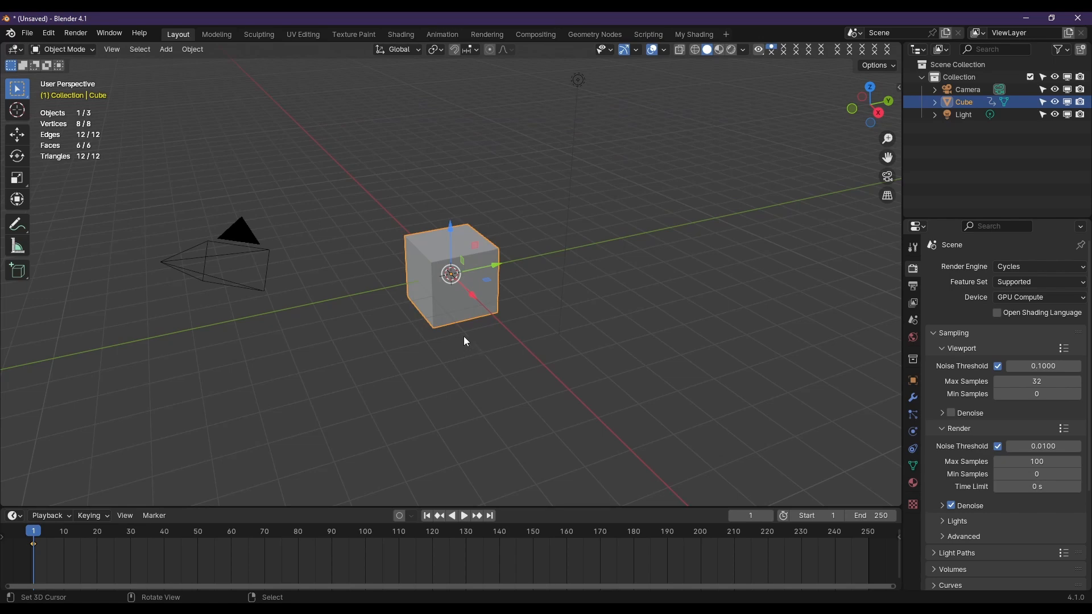
key(i)
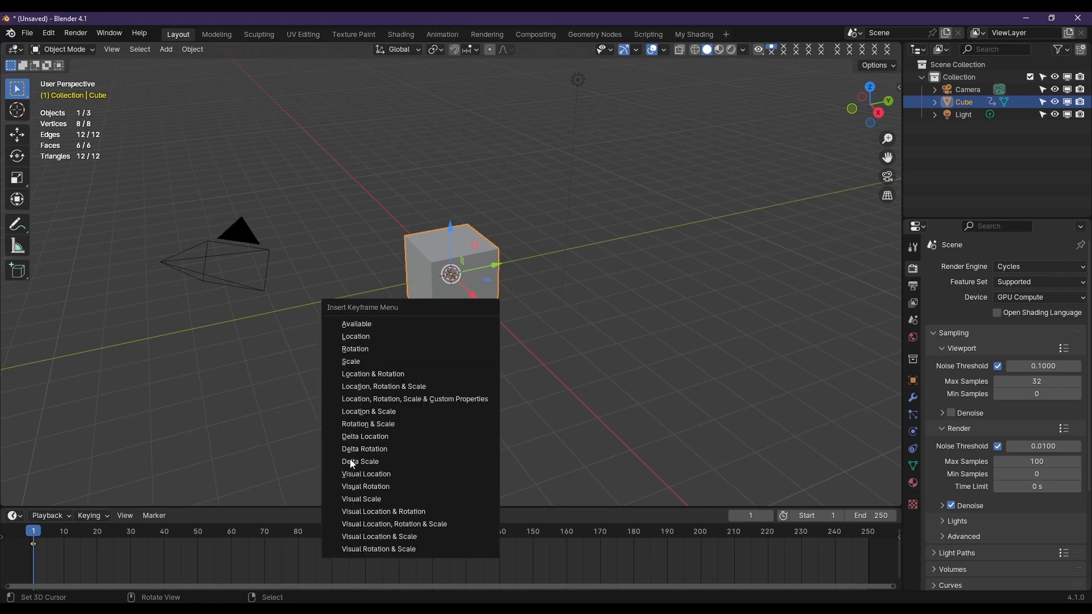